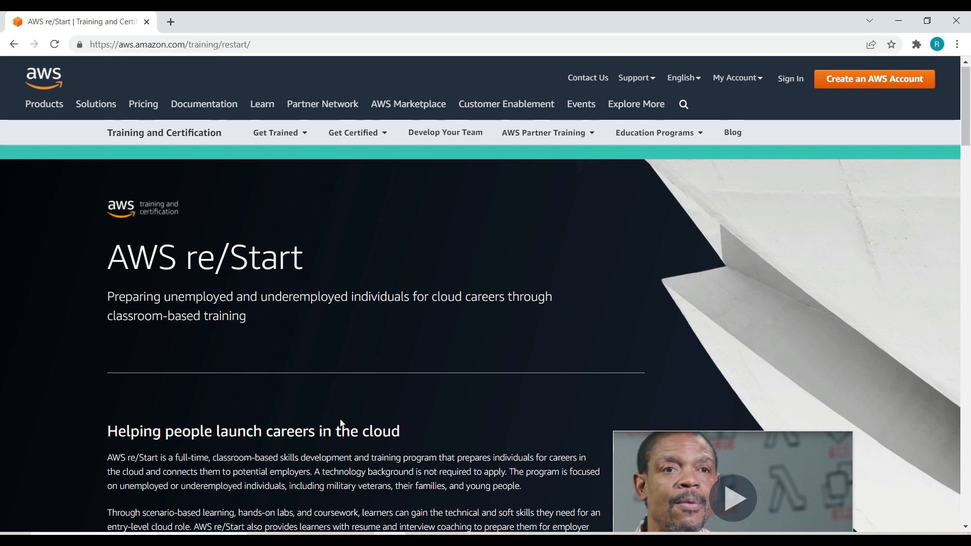
Step: Scroll to the 'Helping people launch careers in the cloud' overview and instructor video
scroll("down", 3)
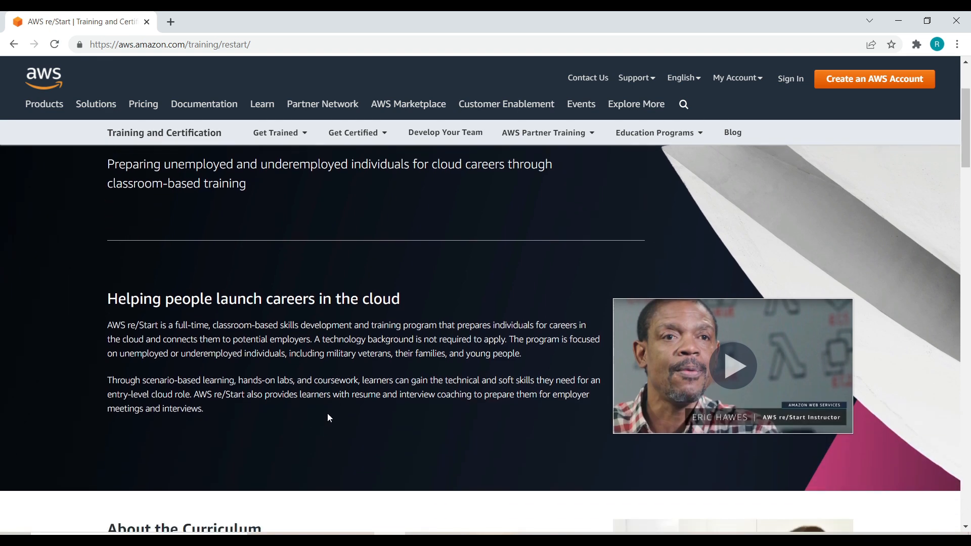
scroll("down", 3)
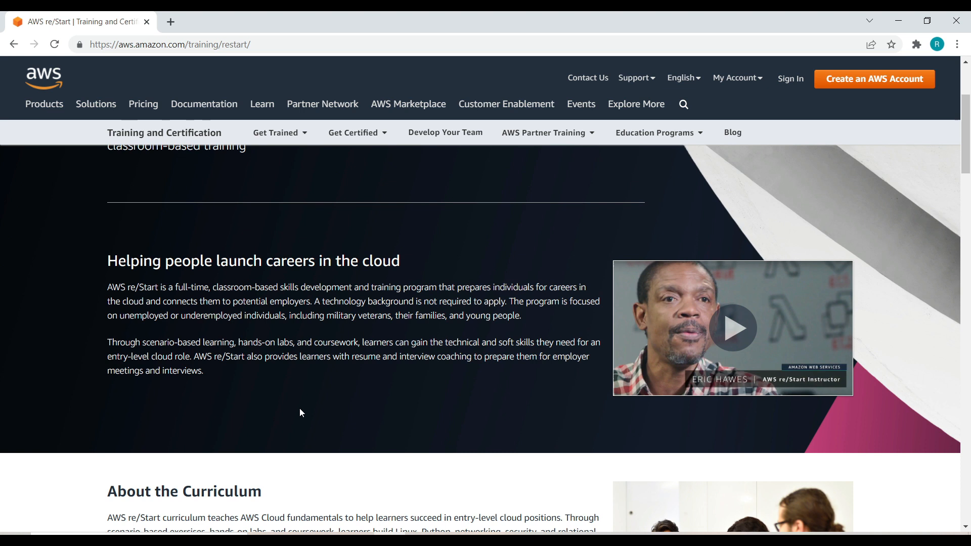
mouse_move(276, 367)
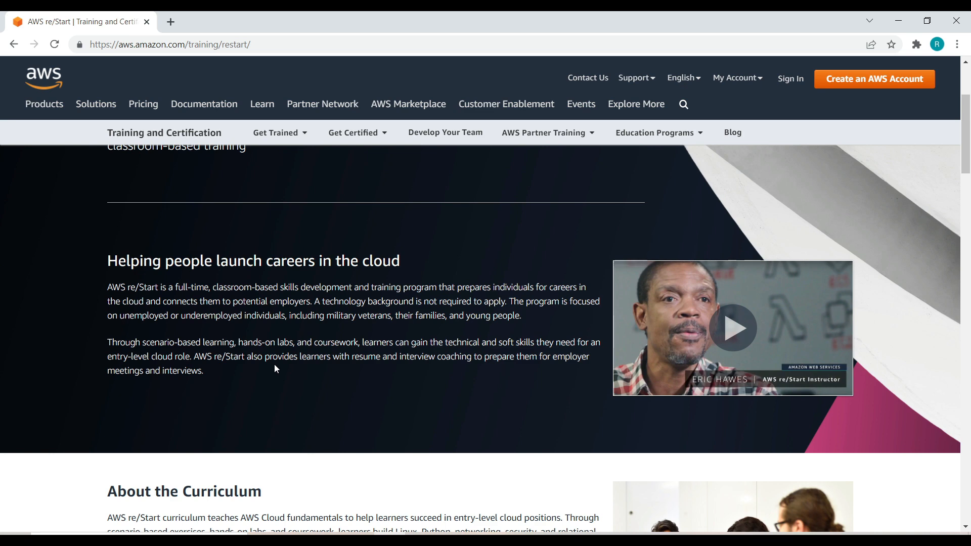
scroll("down", 3)
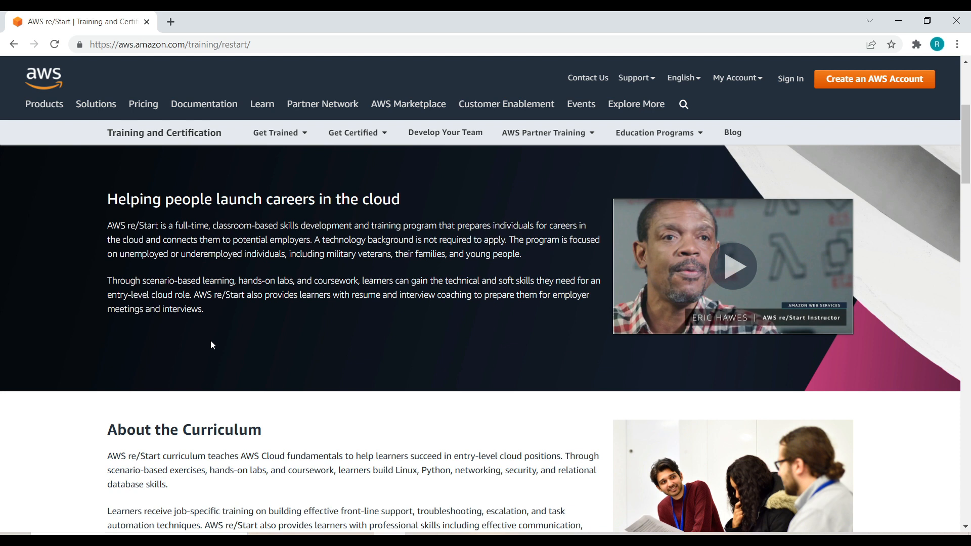
mouse_move(214, 339)
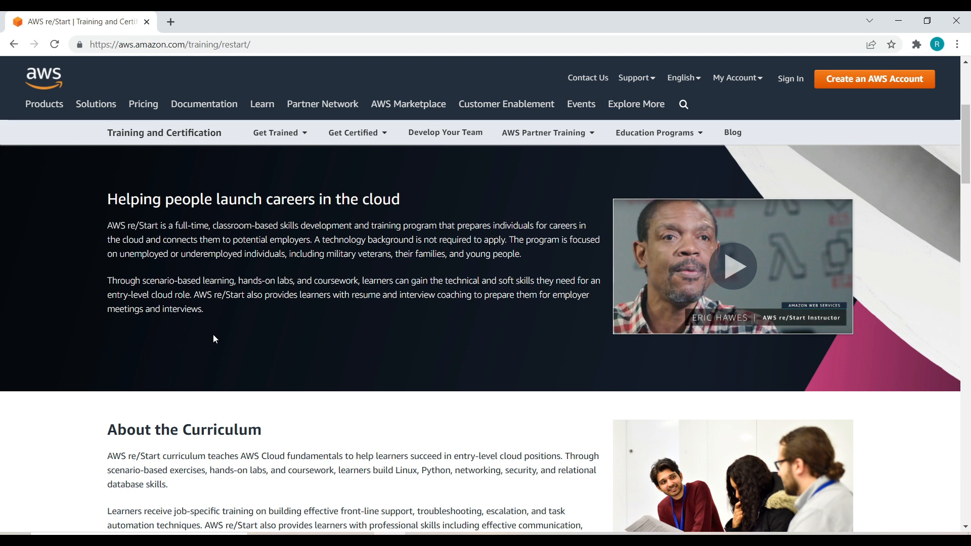
mouse_move(300, 339)
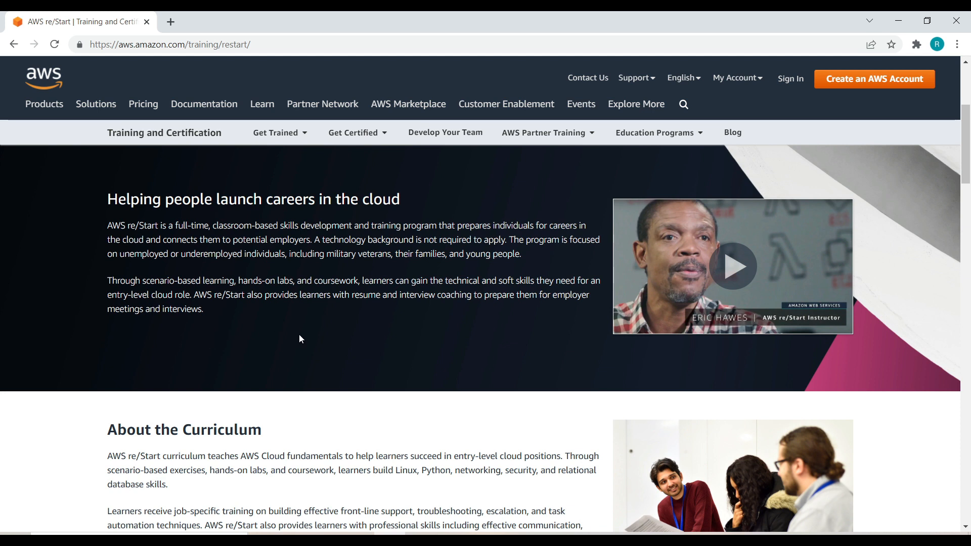
mouse_move(400, 342)
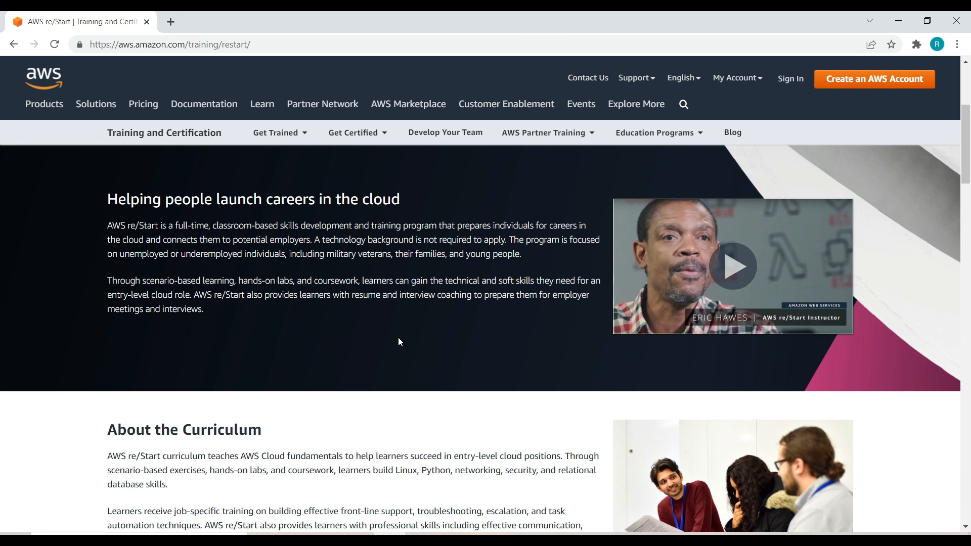
mouse_move(365, 312)
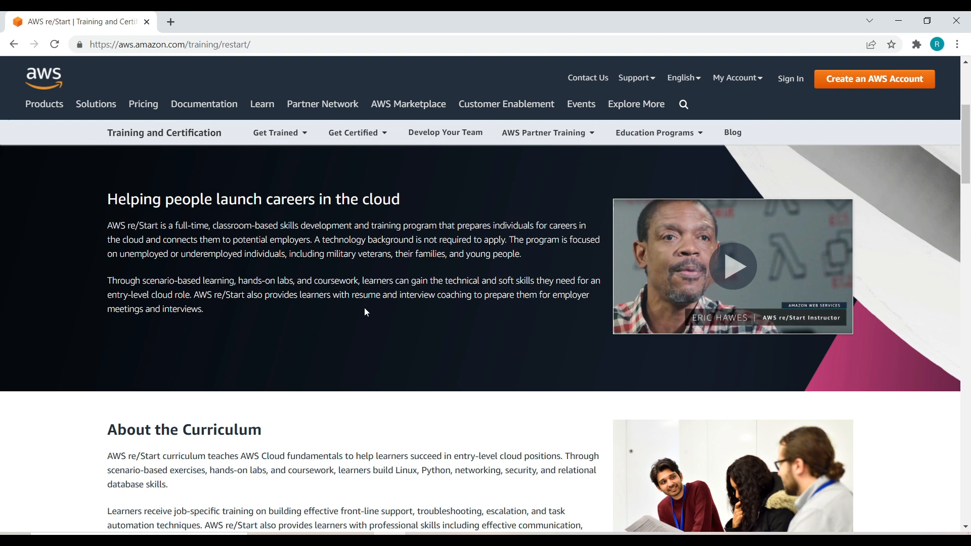
mouse_move(217, 380)
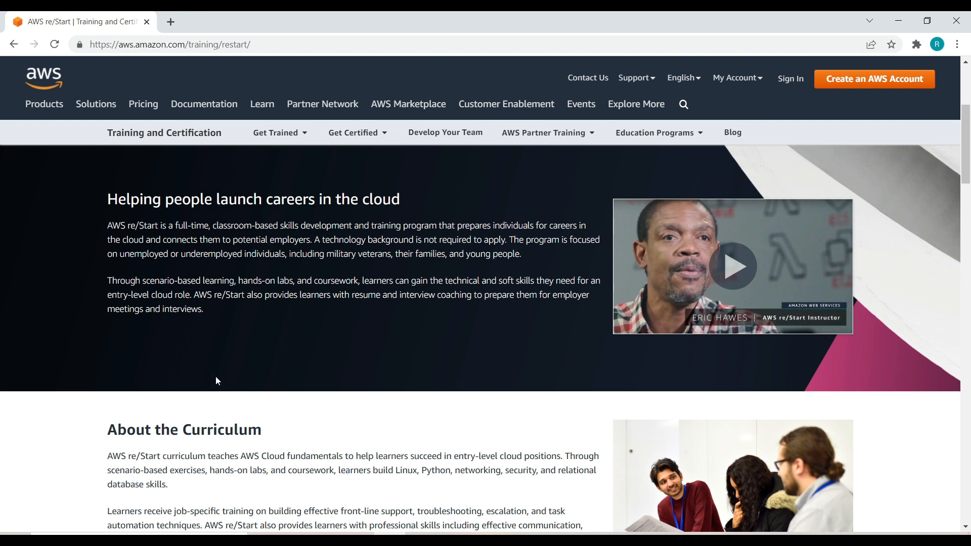
Step: Scroll past About the Curriculum to the Learner Profile requirements list
scroll("down", 3)
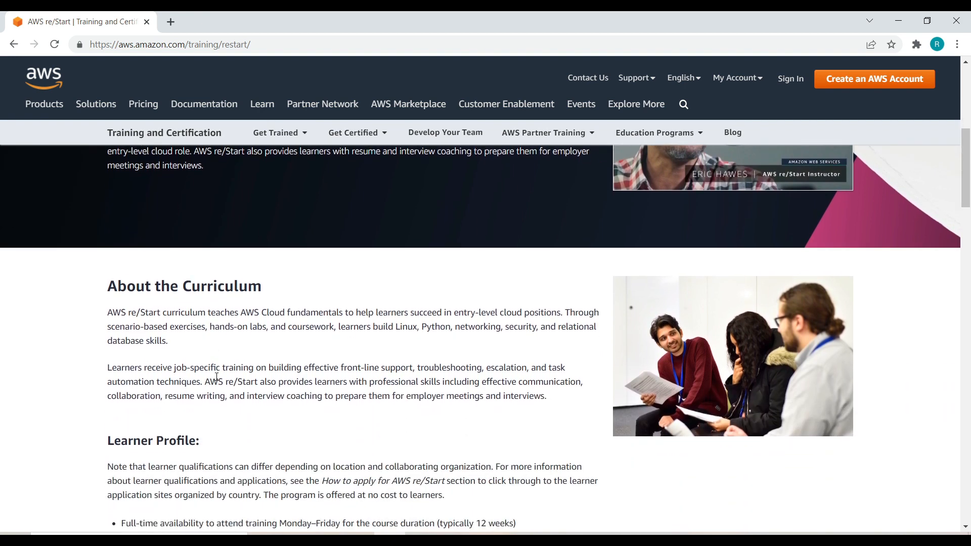
scroll("up", 3)
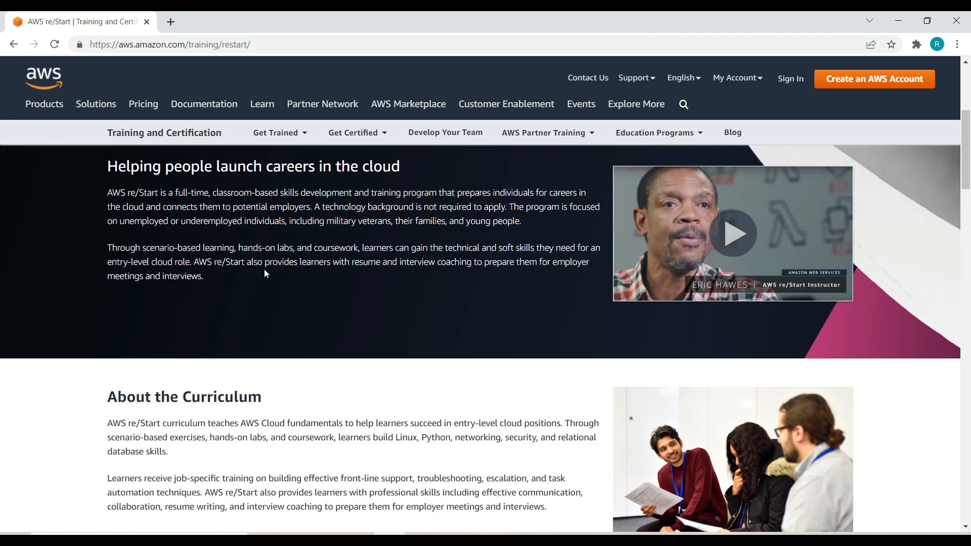
mouse_move(342, 457)
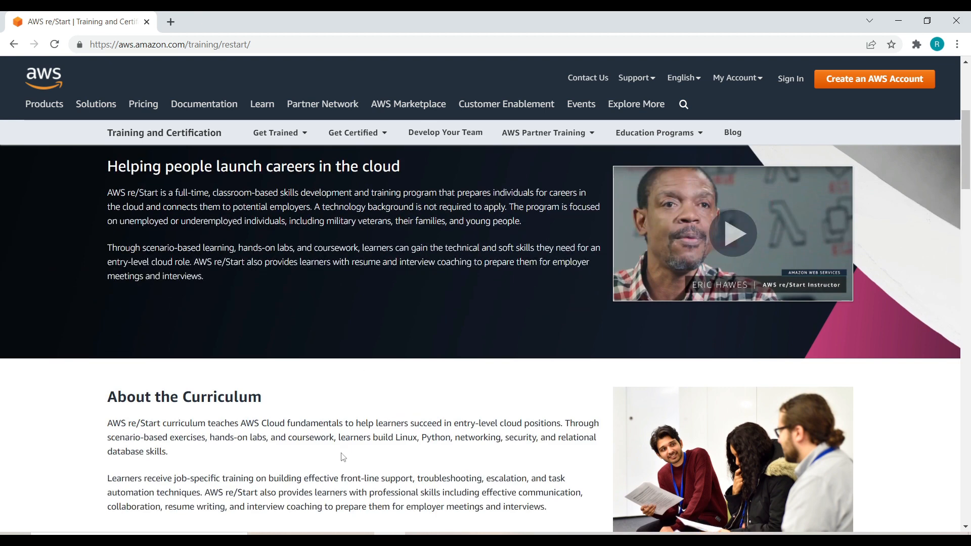
scroll("down", 3)
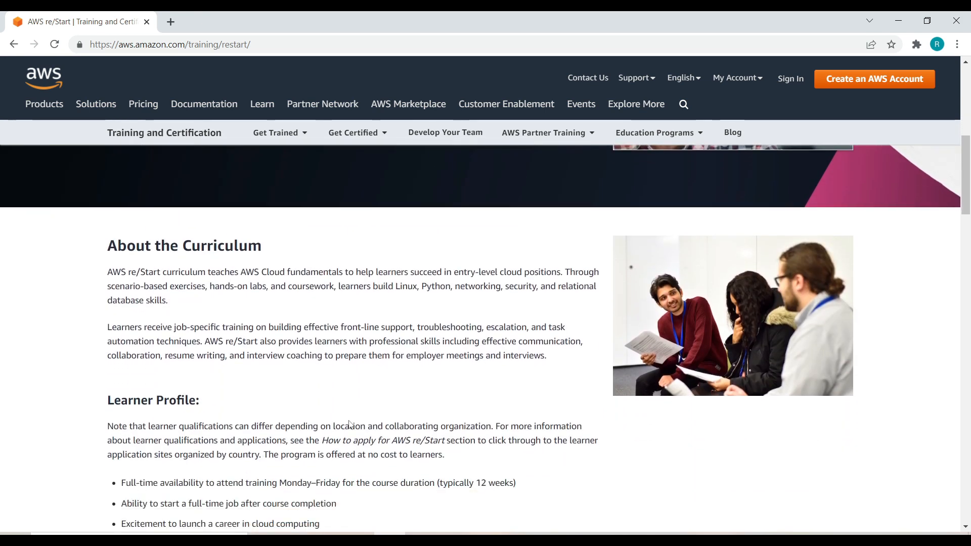
scroll("down", 3)
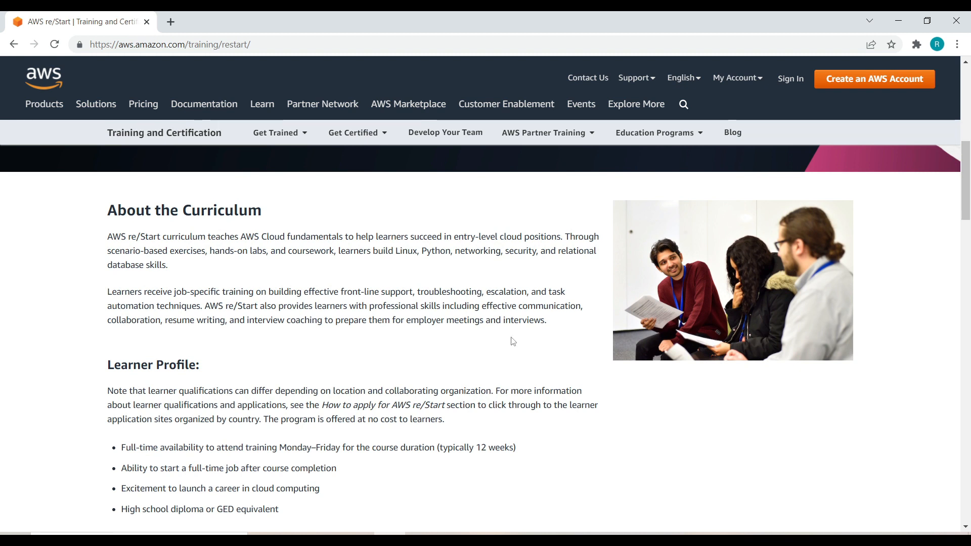
mouse_move(189, 393)
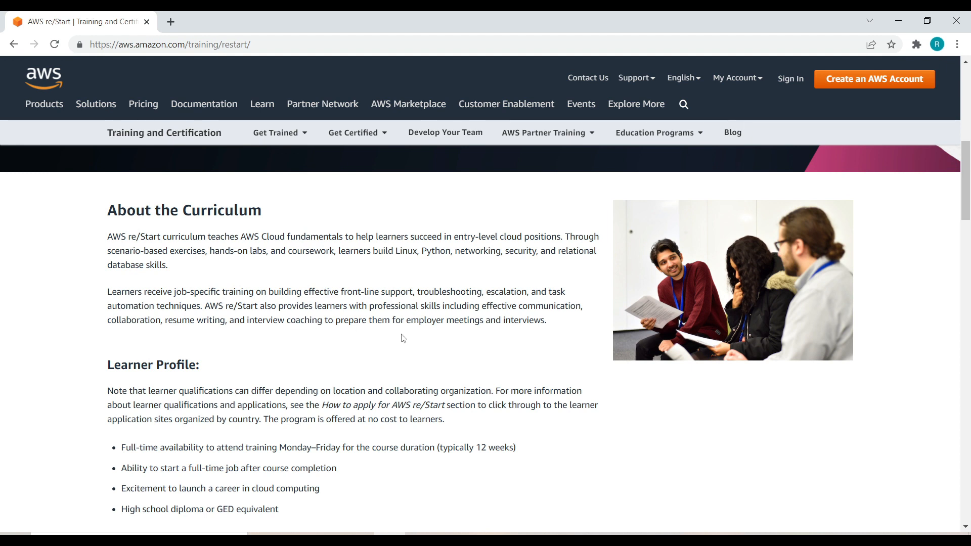
scroll("down", 3)
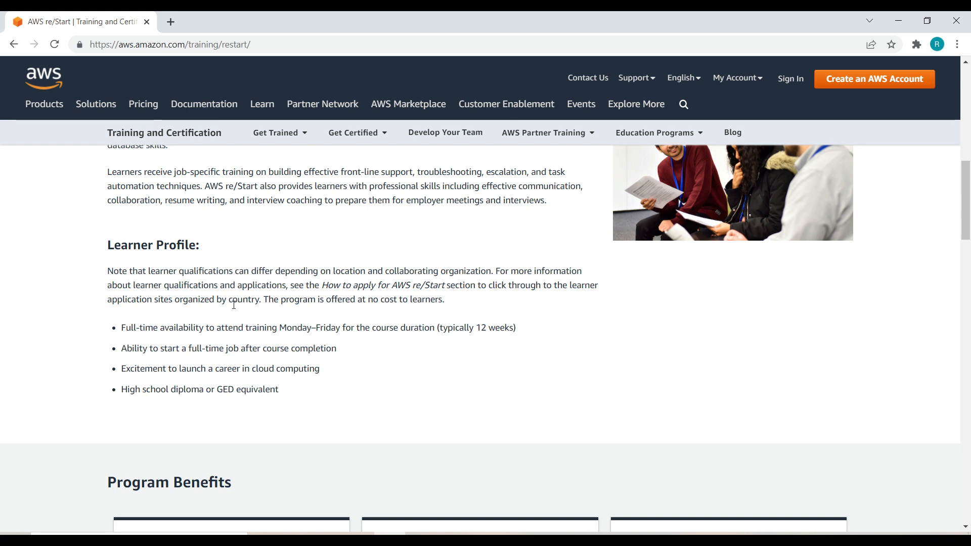
mouse_move(157, 364)
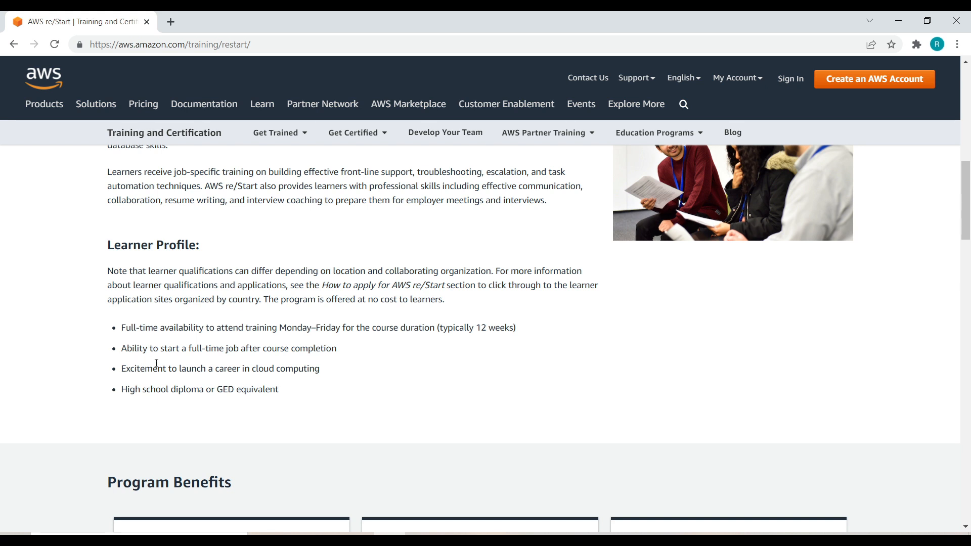
mouse_move(209, 366)
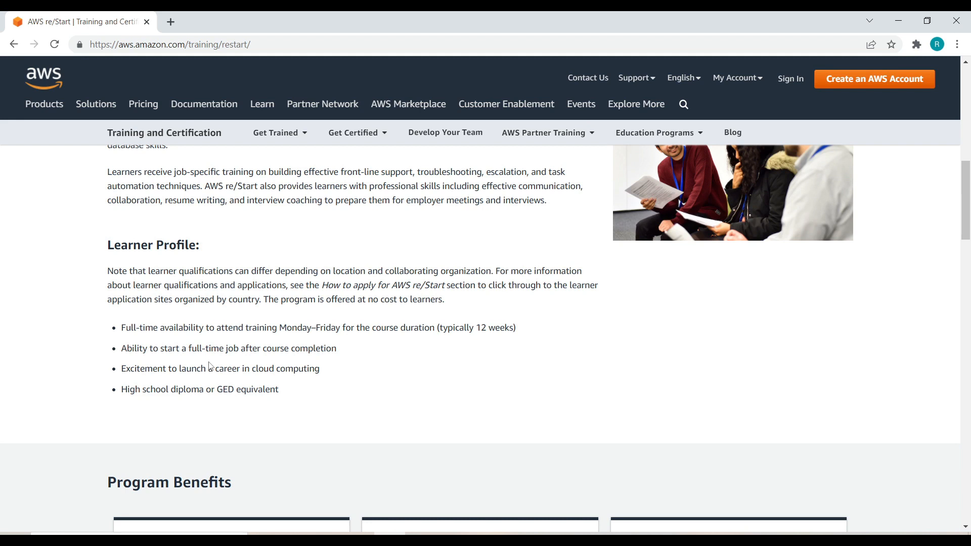
Step: Scroll down until all three Program Benefits cards are visible
scroll("down", 3)
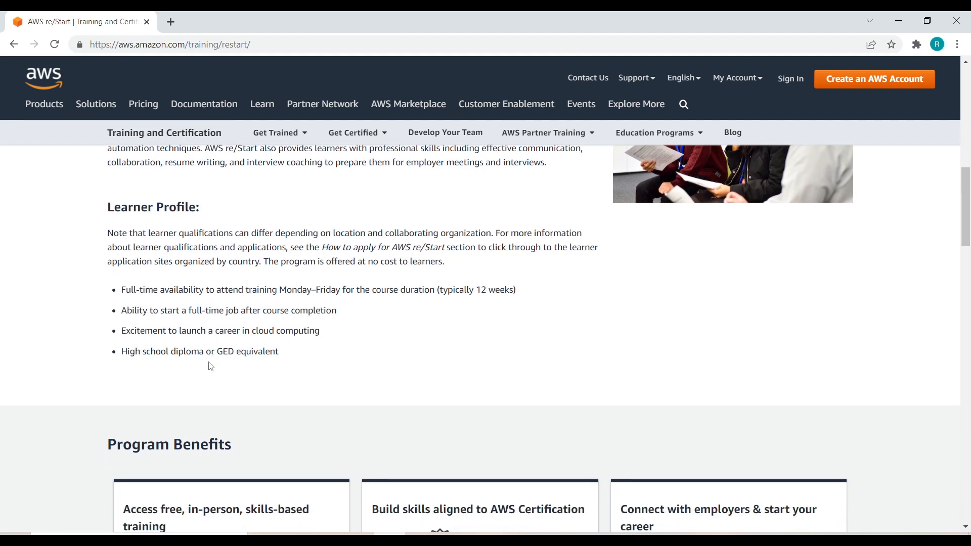
mouse_move(150, 326)
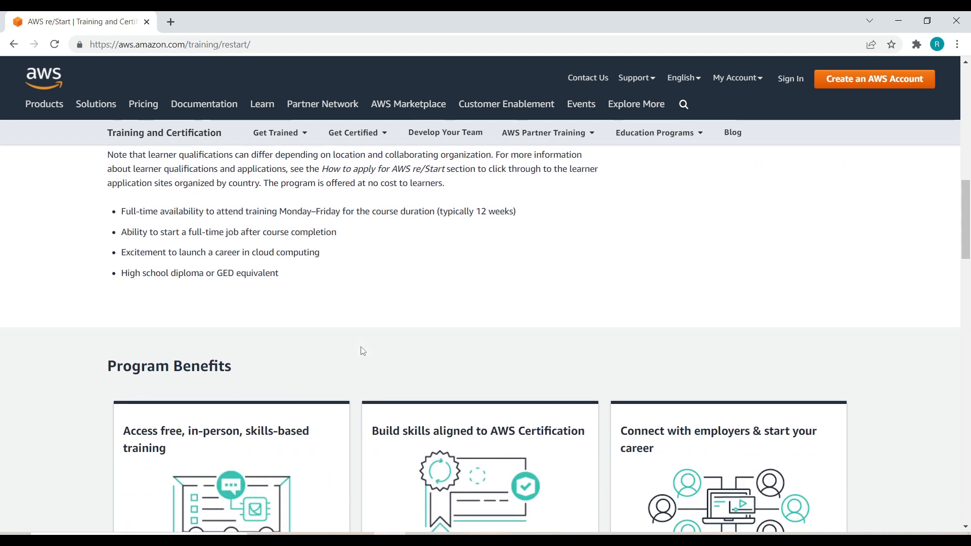
scroll("down", 3)
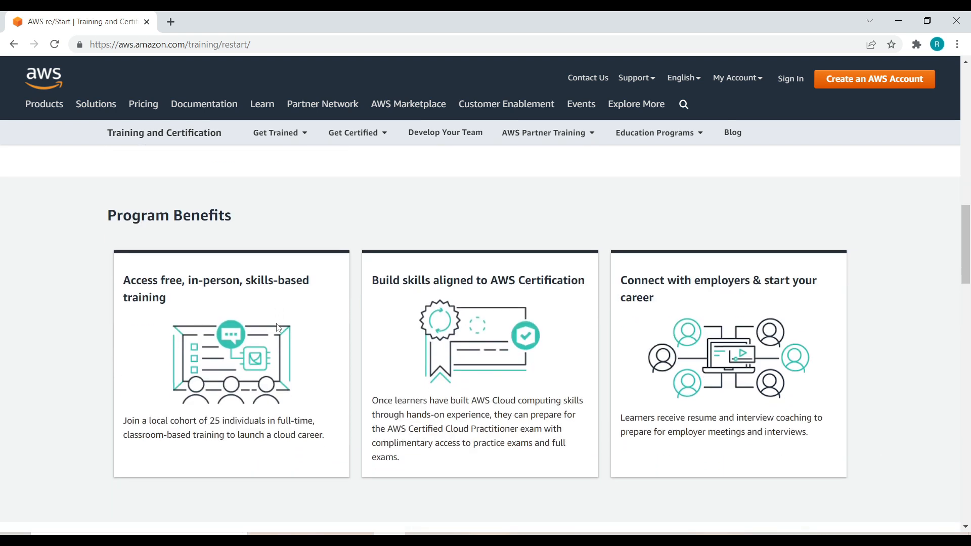
mouse_move(158, 270)
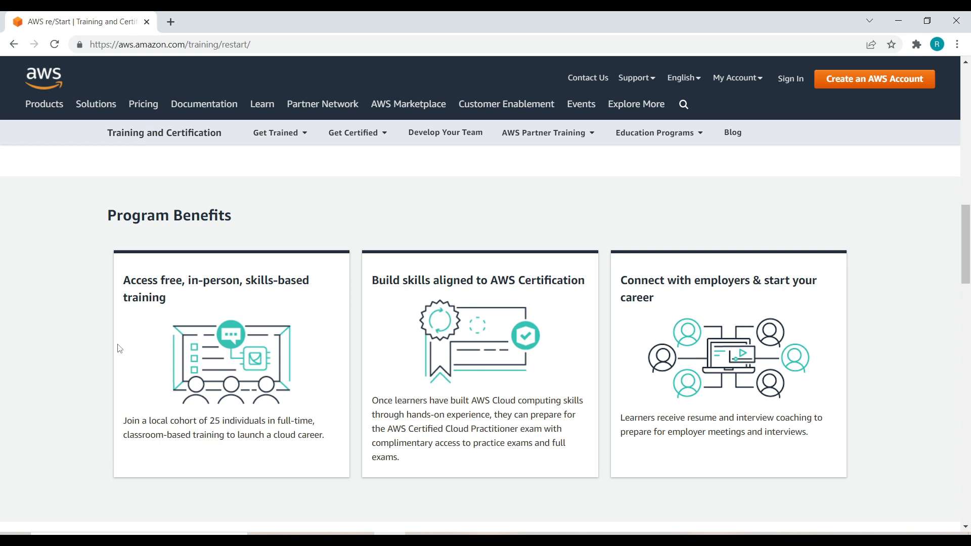
scroll("down", 3)
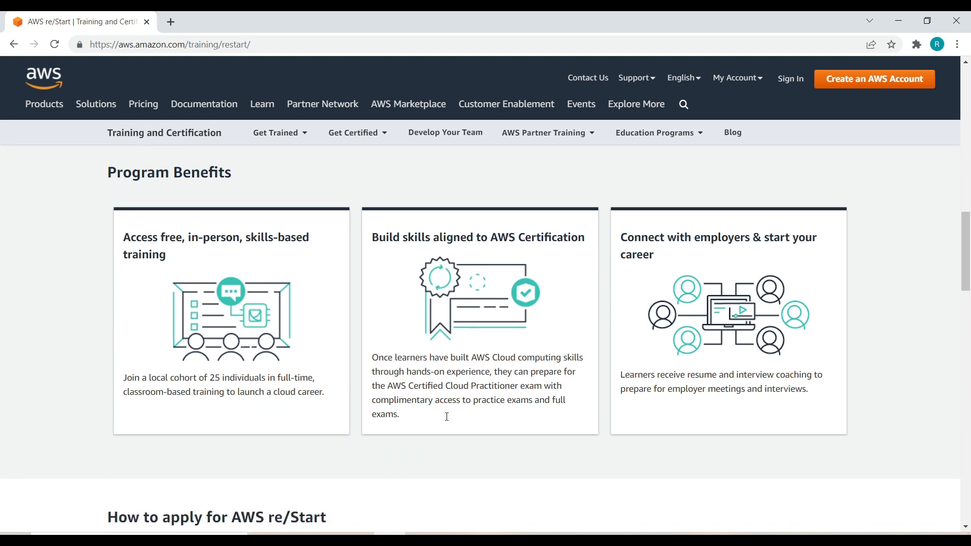
scroll("down", 3)
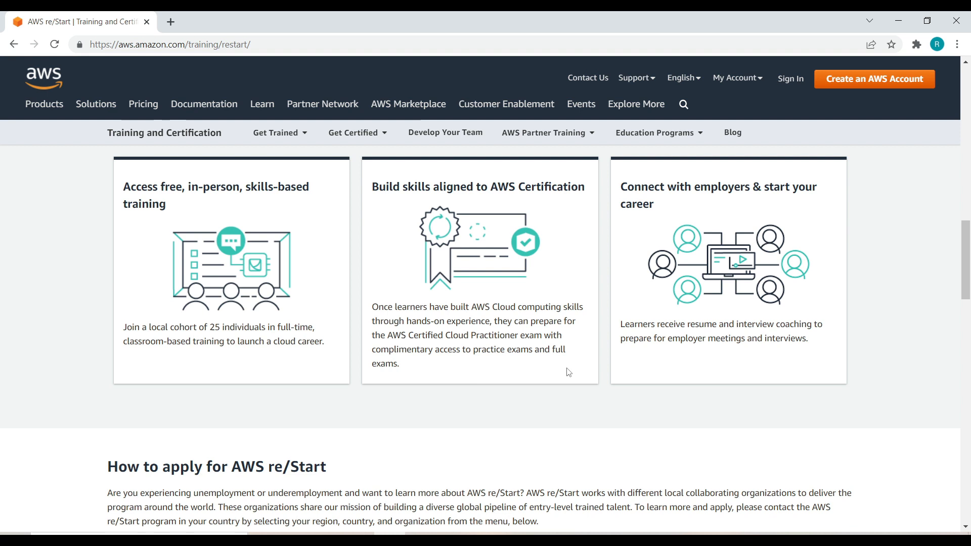
scroll("down", 3)
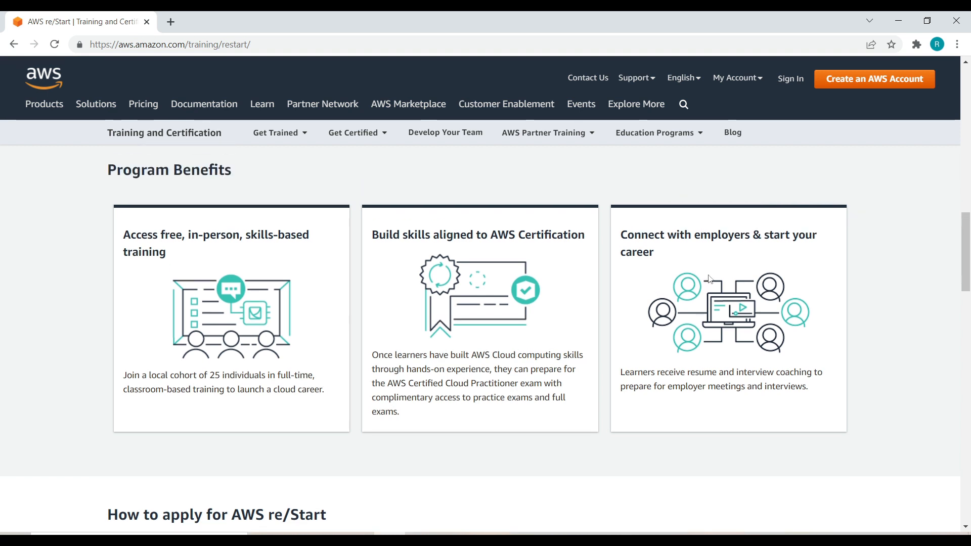
mouse_move(685, 274)
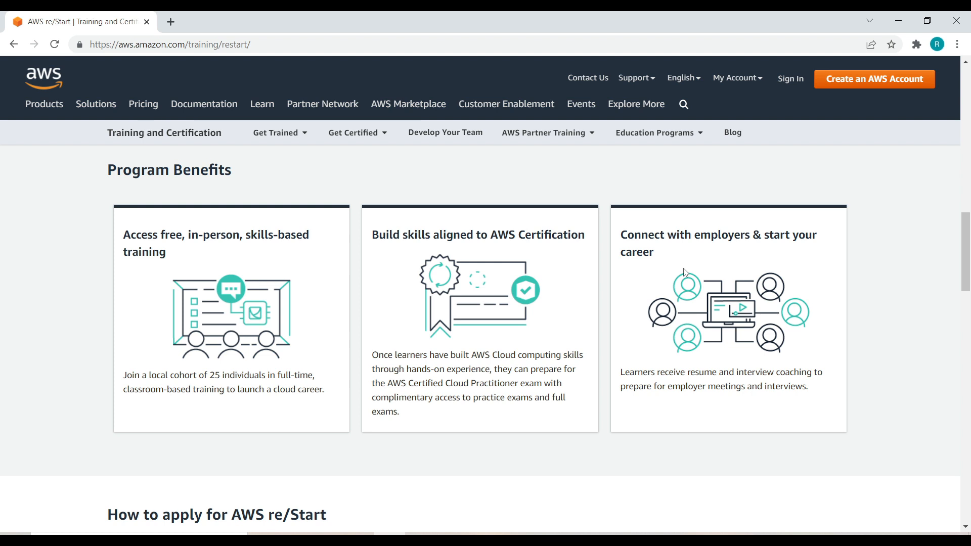
mouse_move(609, 358)
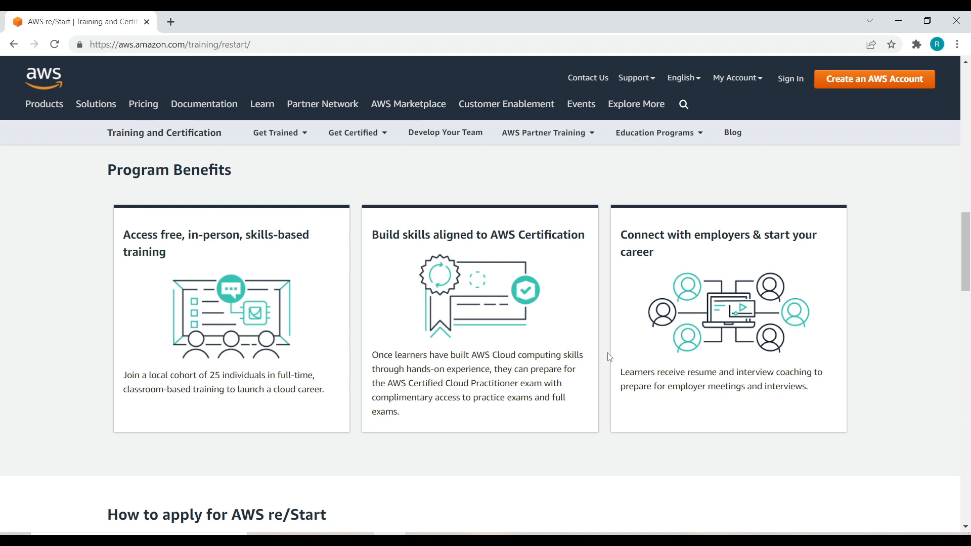
scroll("down", 3)
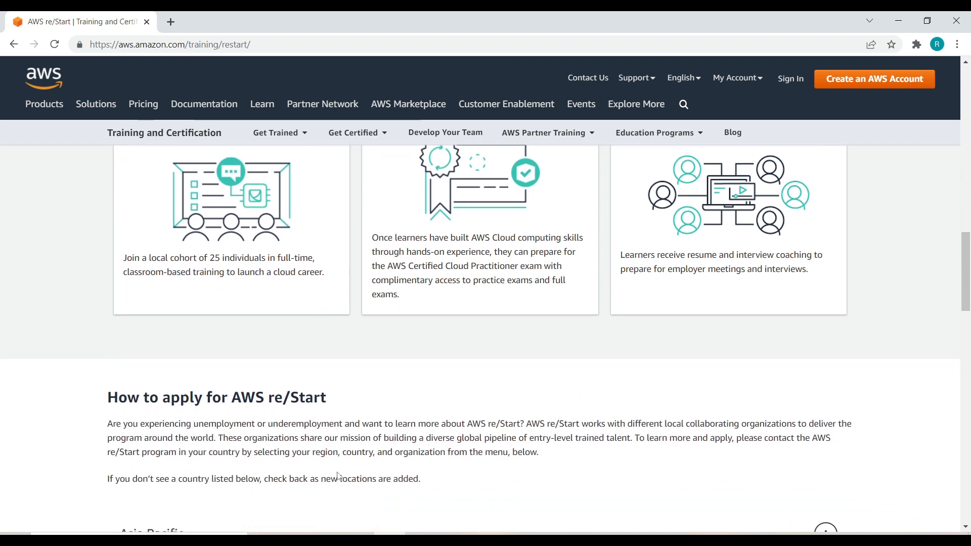
Step: Expand Asia Pacific under How to apply to list Australia, India, Malaysia and New Zealand
scroll("down", 3)
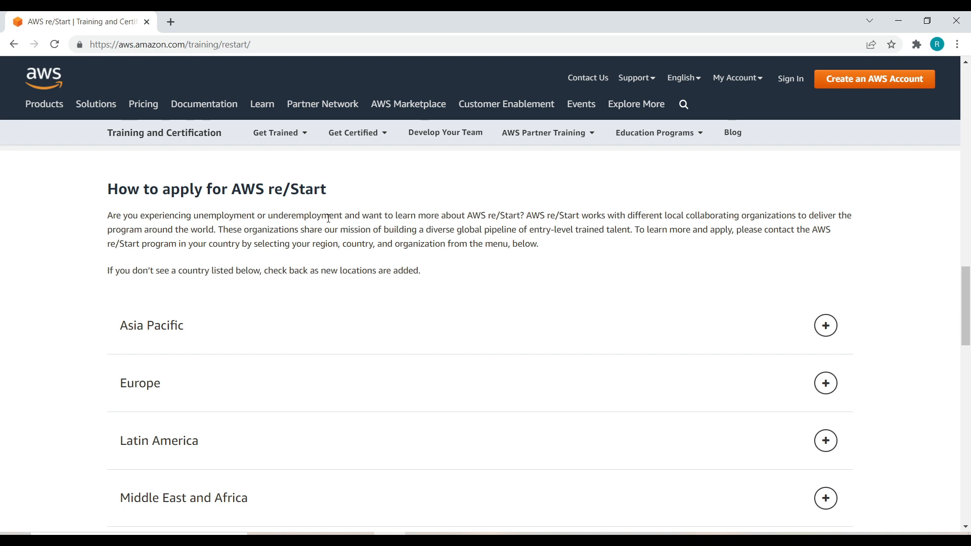
scroll("down", 3)
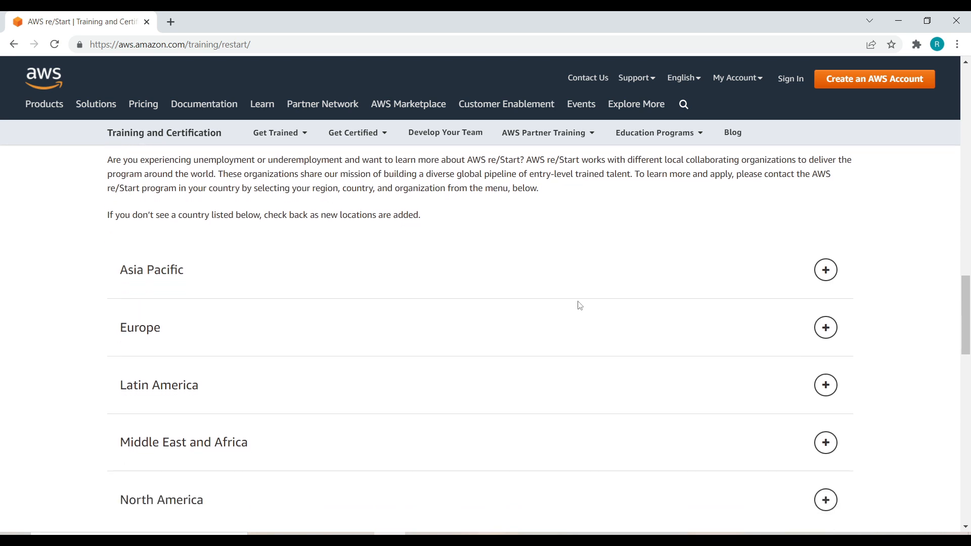
scroll("down", 3)
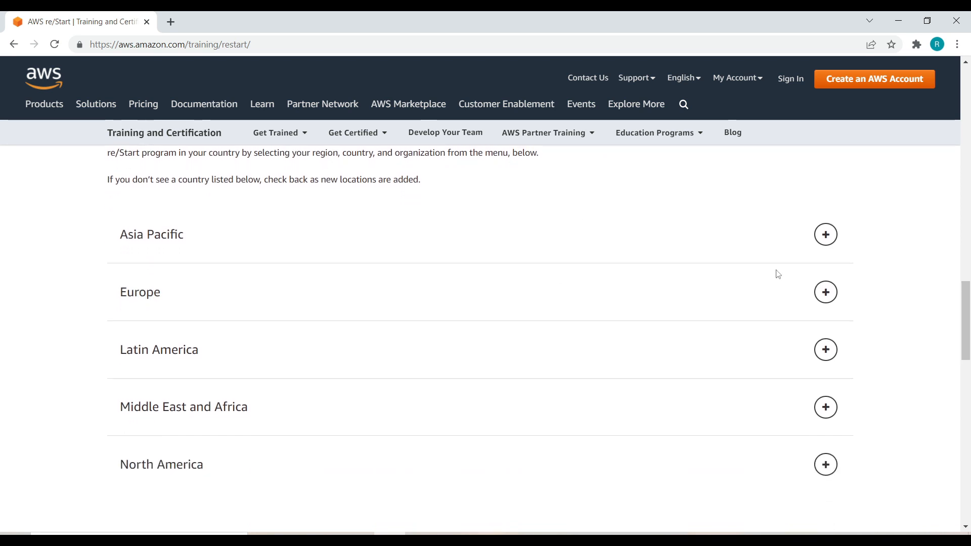
left_click(825, 235)
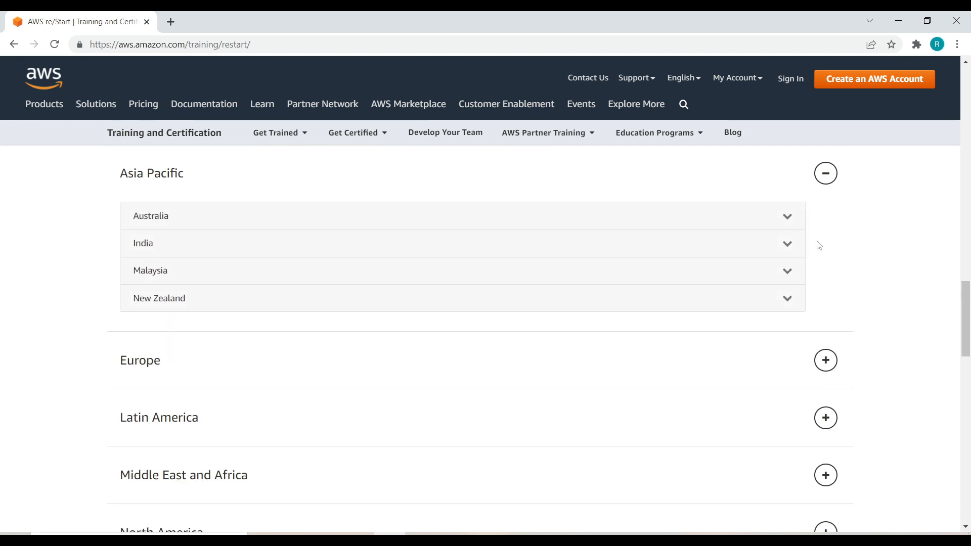
Step: Expand India's partner organizations and follow the 'Tech Mahindra Foundation »' link
left_click(461, 243)
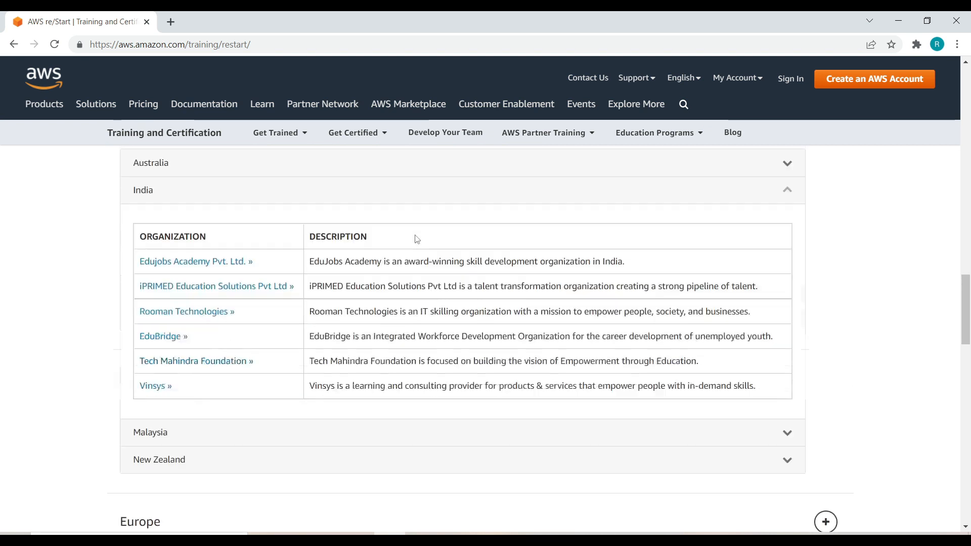
scroll("down", 3)
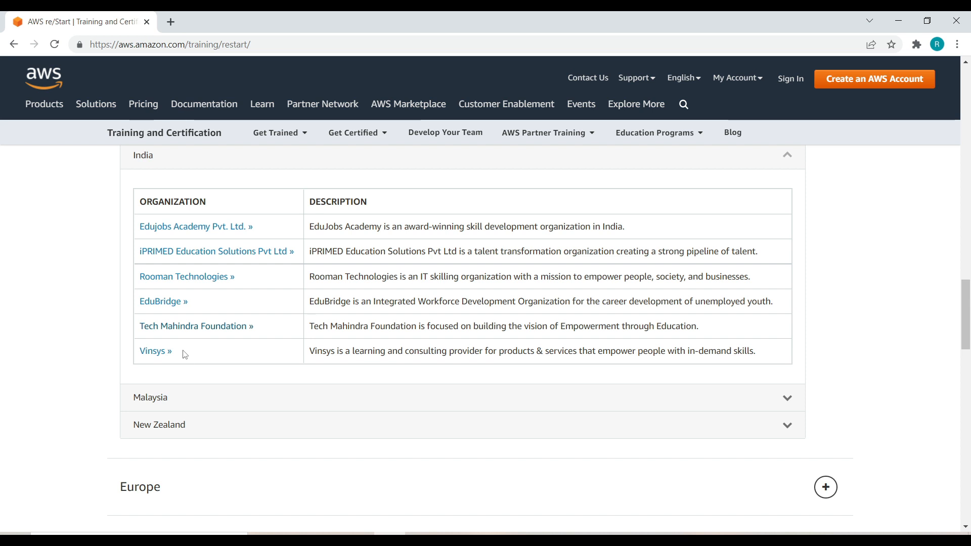
mouse_move(173, 346)
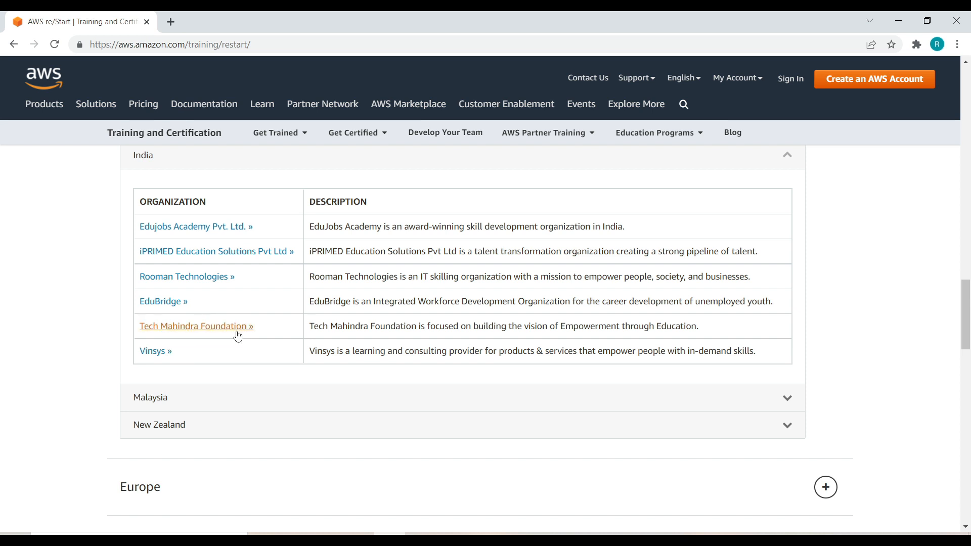
left_click(193, 327)
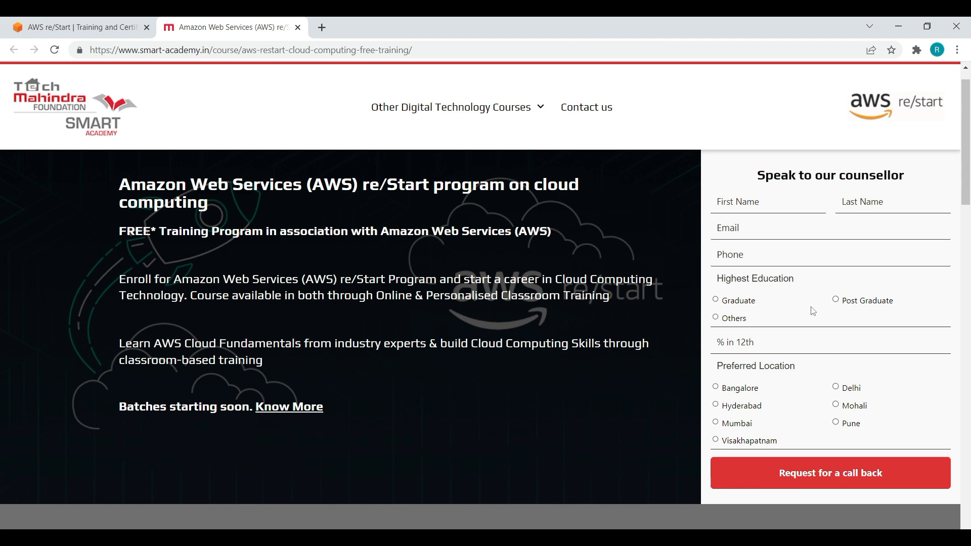
Step: Scroll the new SMART Academy course page to 'Who is it for?' and 'How does it help?'
scroll("down", 3)
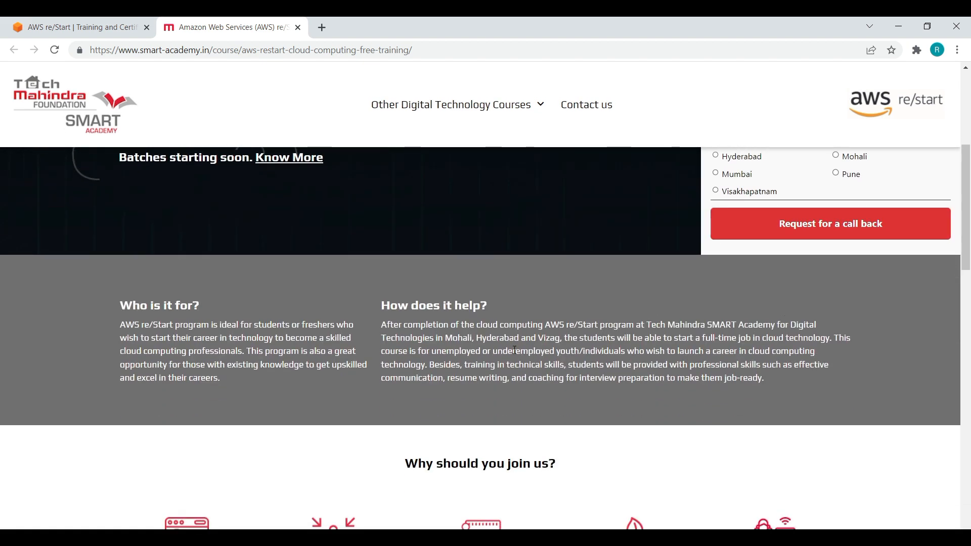
Step: Scroll down to the 'Why should you join us?' benefits section
scroll("down", 3)
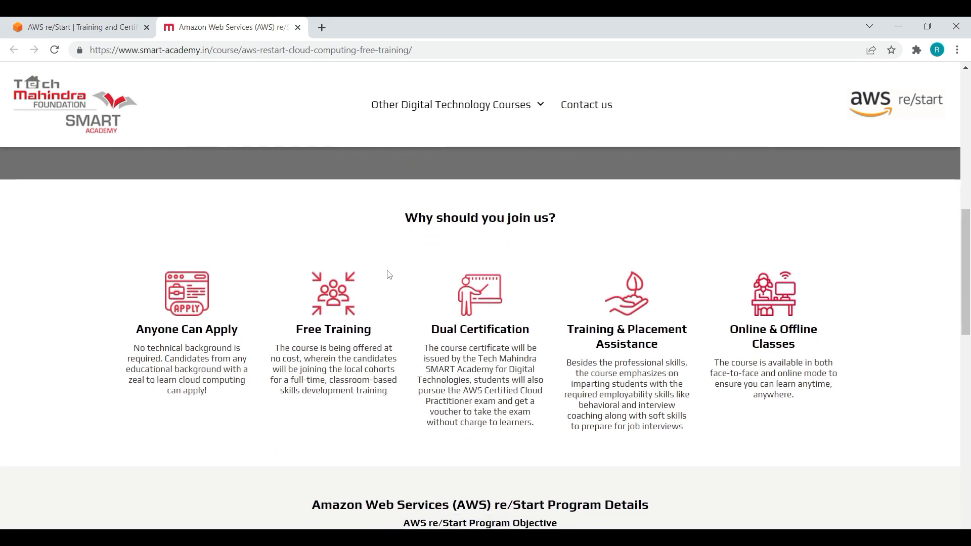
mouse_move(416, 247)
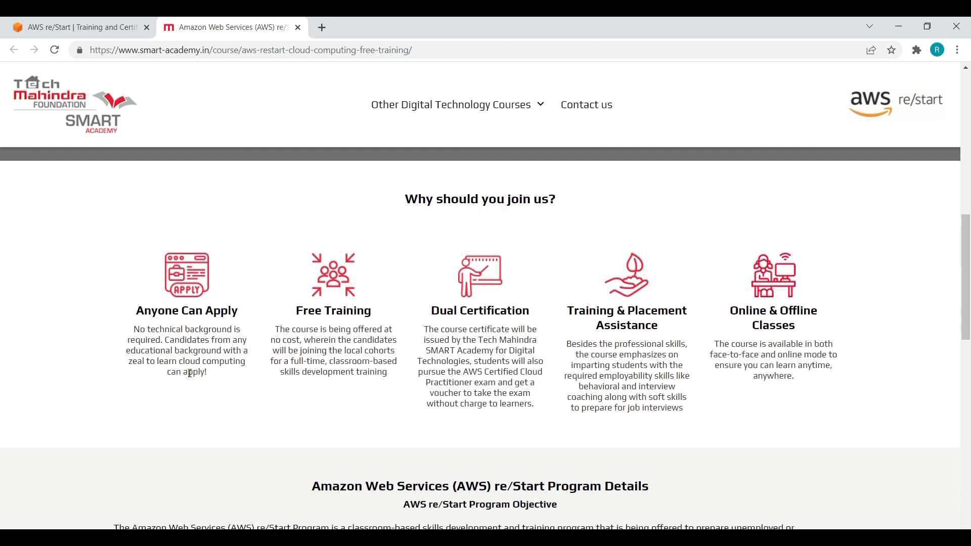
mouse_move(159, 374)
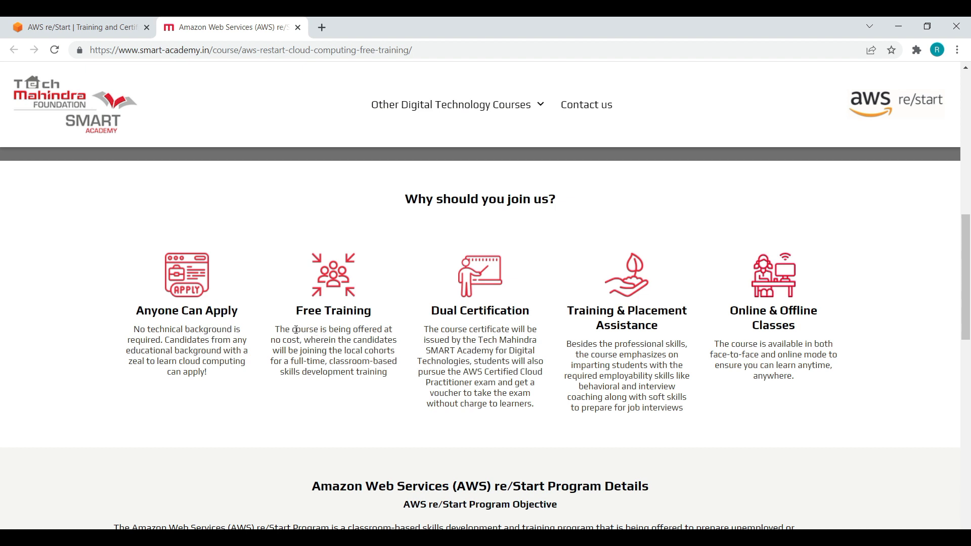
mouse_move(320, 353)
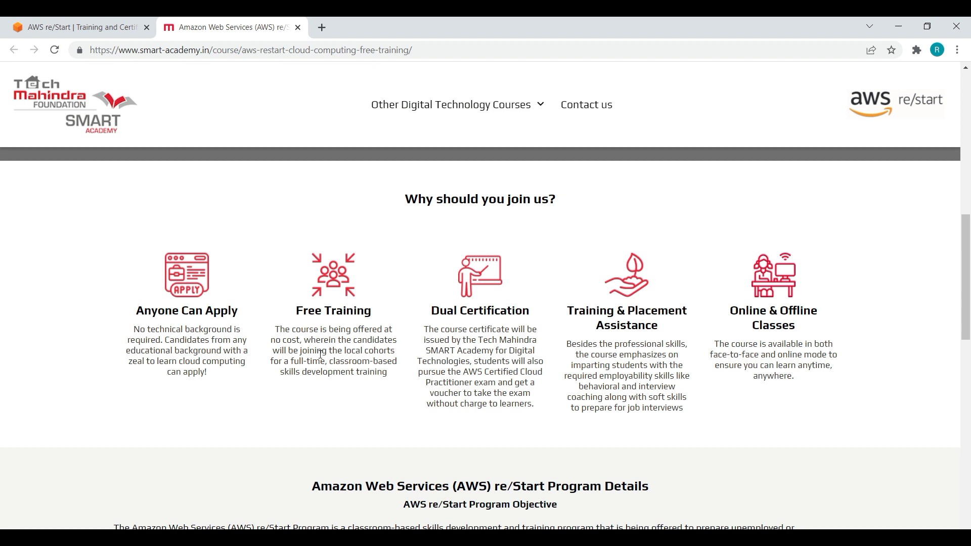
mouse_move(427, 320)
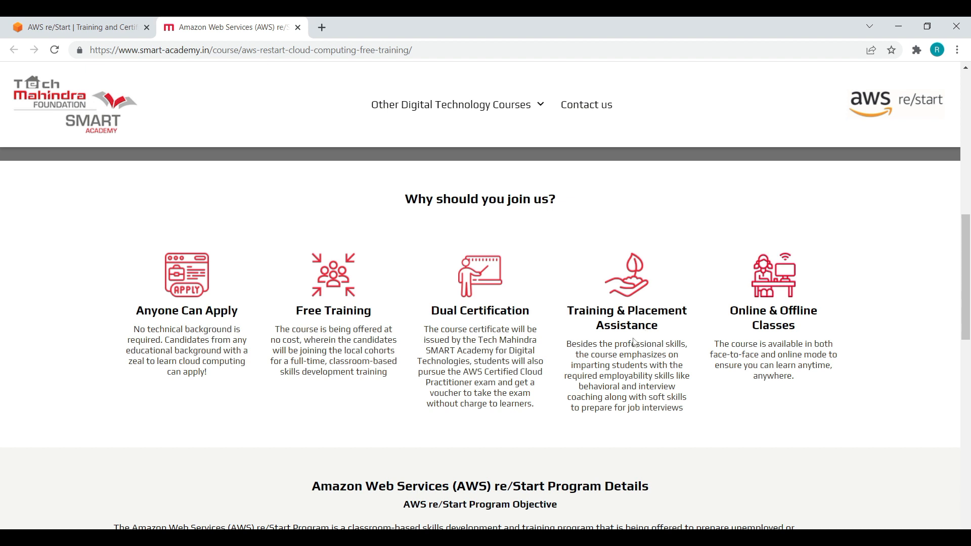
scroll("down", 3)
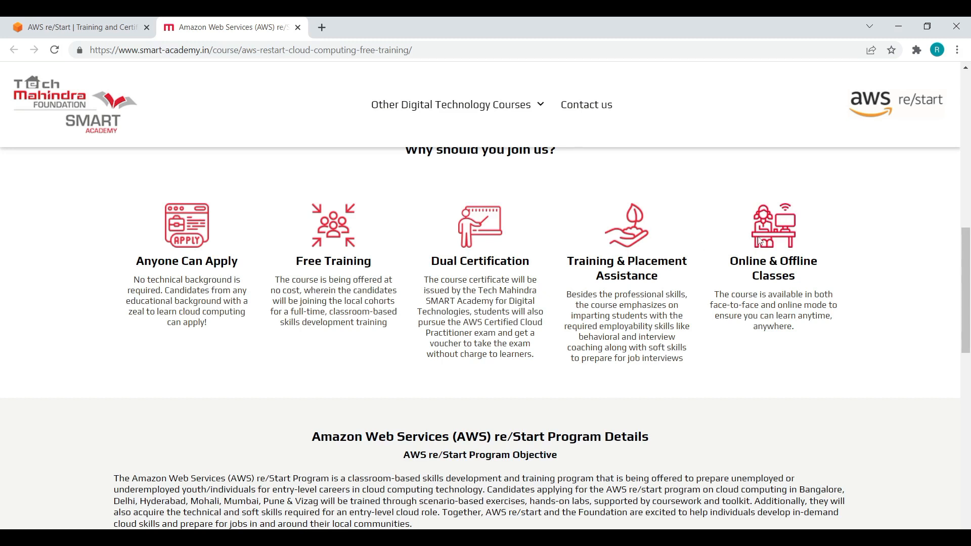
mouse_move(748, 274)
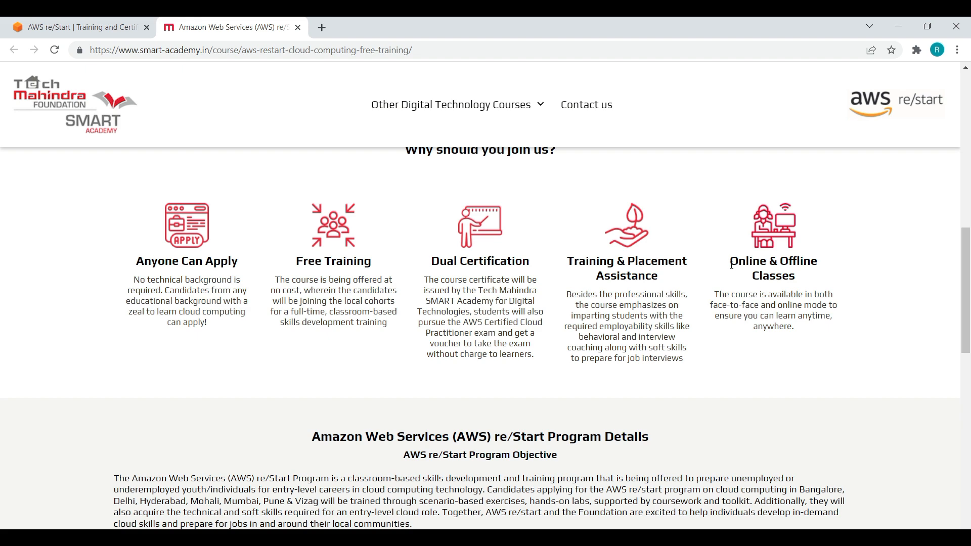
Step: Scroll to the Program Objective, Curriculum skills, Job Roles and Course Overview details
scroll("down", 3)
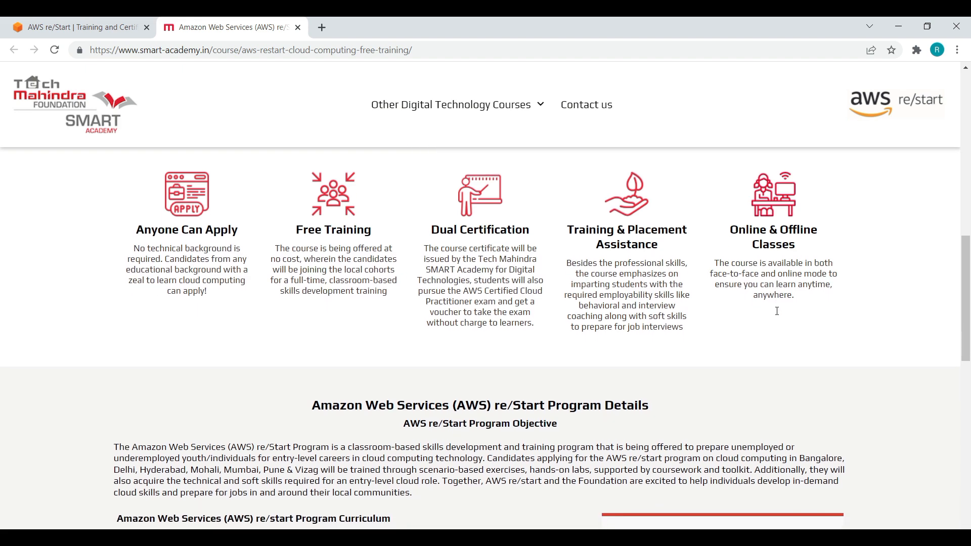
scroll("down", 3)
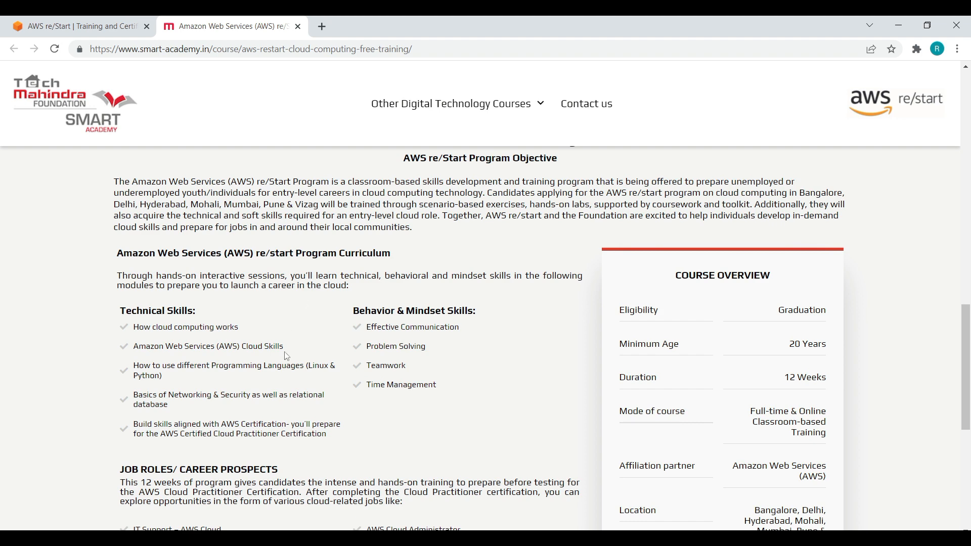
Step: Scroll to the Apply now button and the refundable INR 1000 security deposit note
scroll("down", 3)
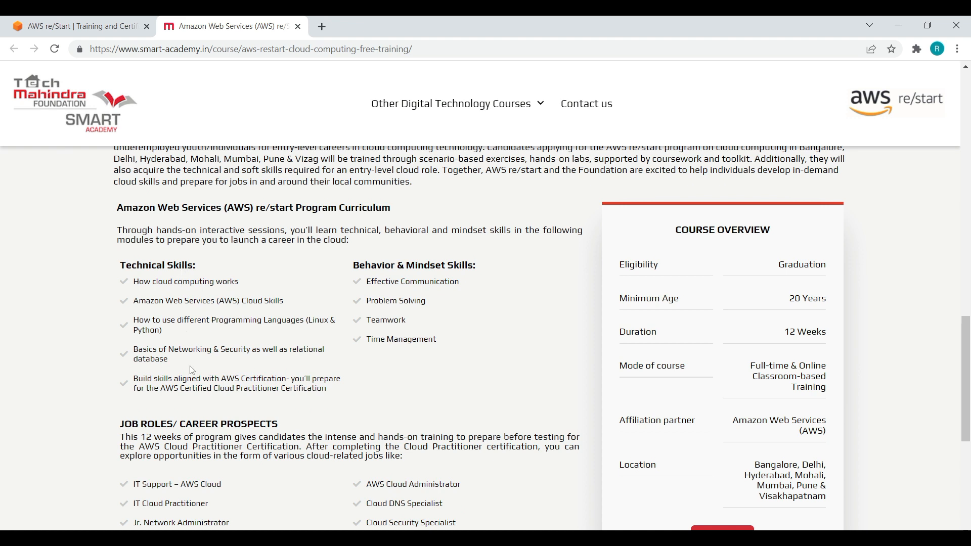
mouse_move(365, 303)
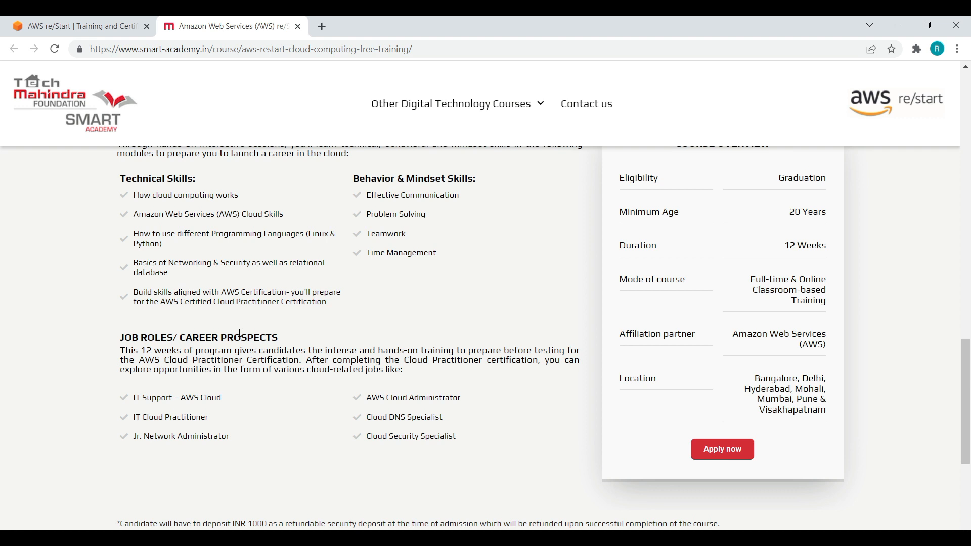
mouse_move(448, 394)
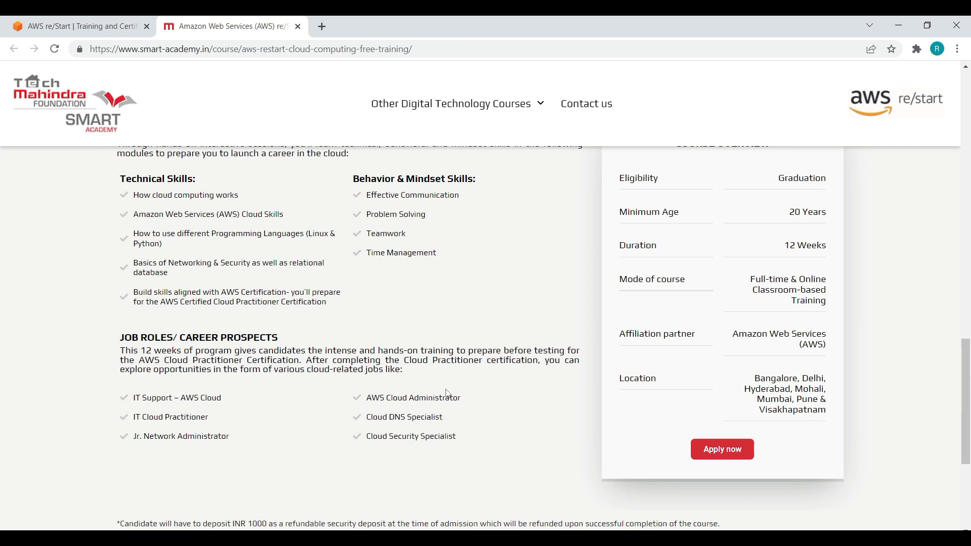
mouse_move(443, 426)
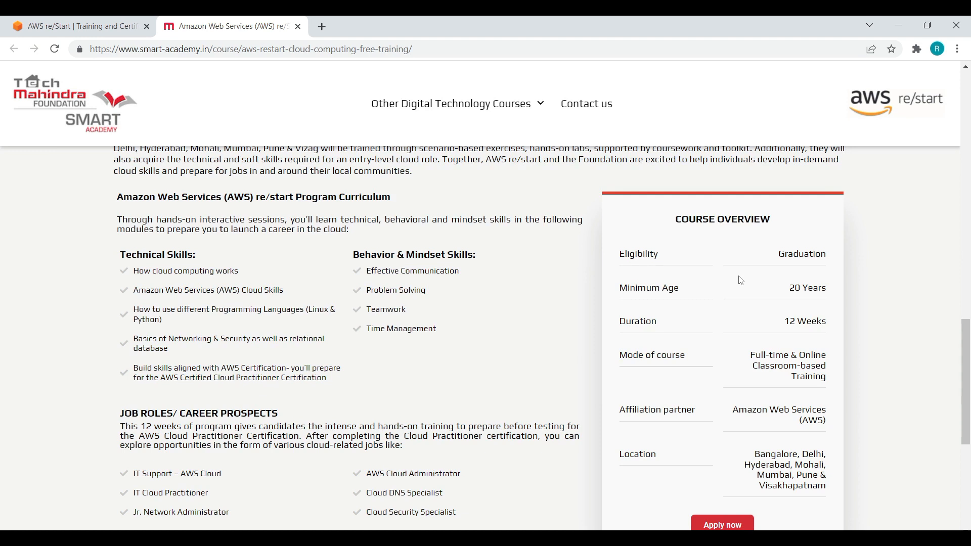
mouse_move(800, 290)
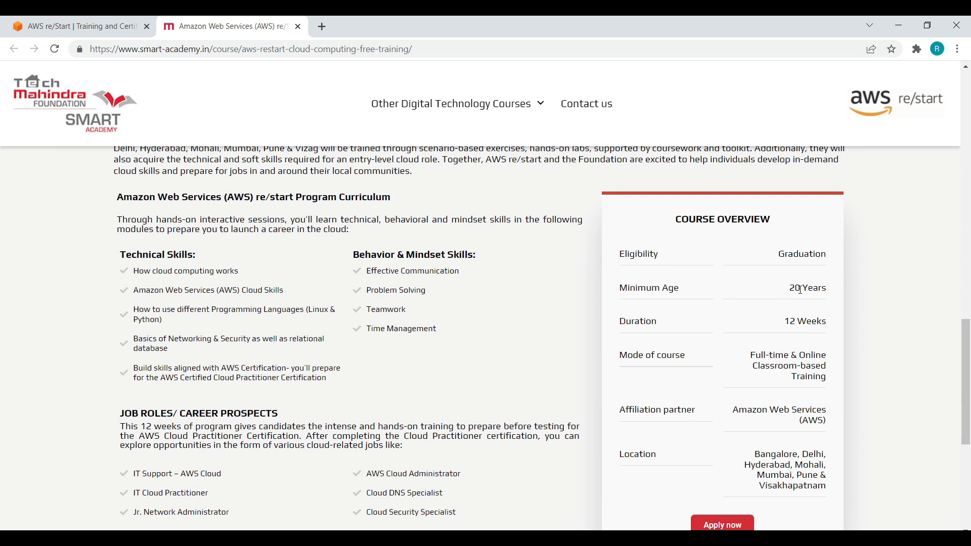
scroll("down", 3)
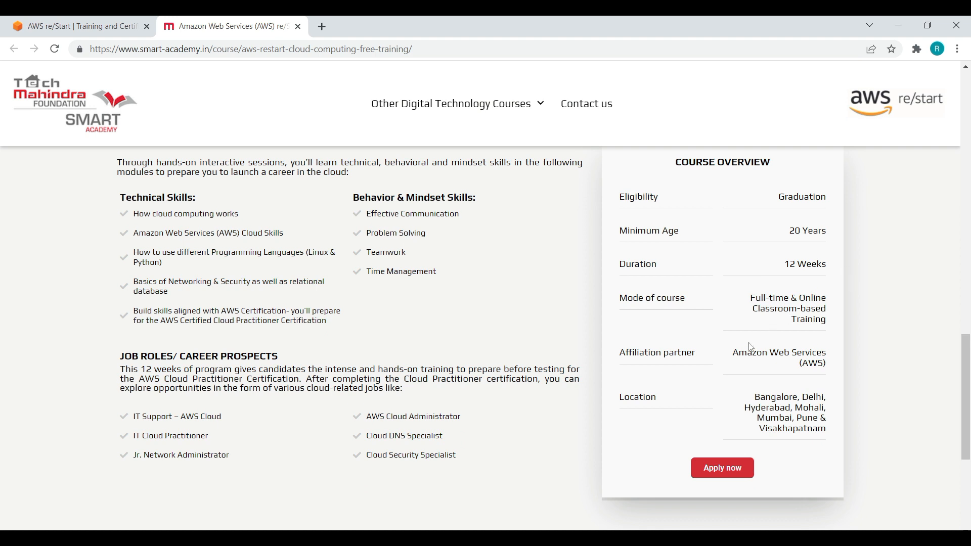
mouse_move(650, 326)
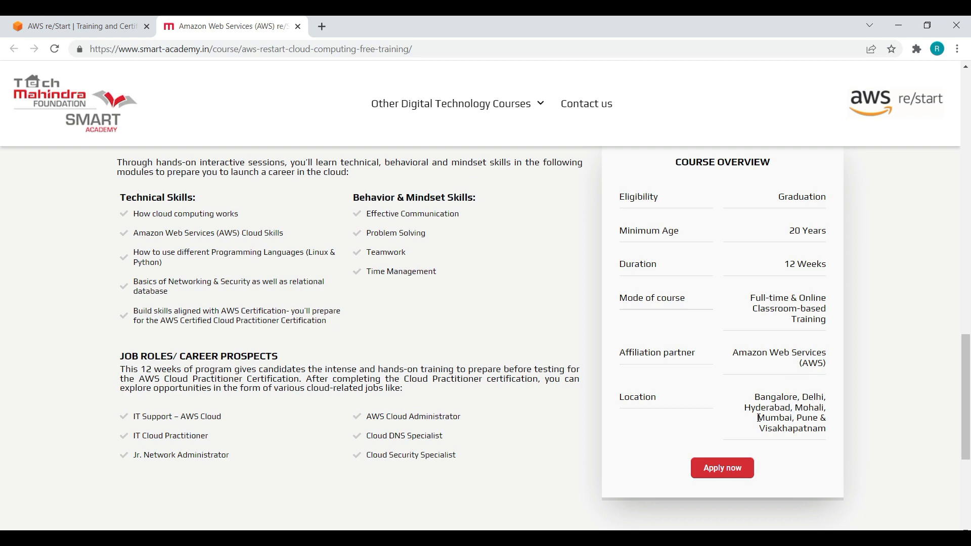
scroll("down", 3)
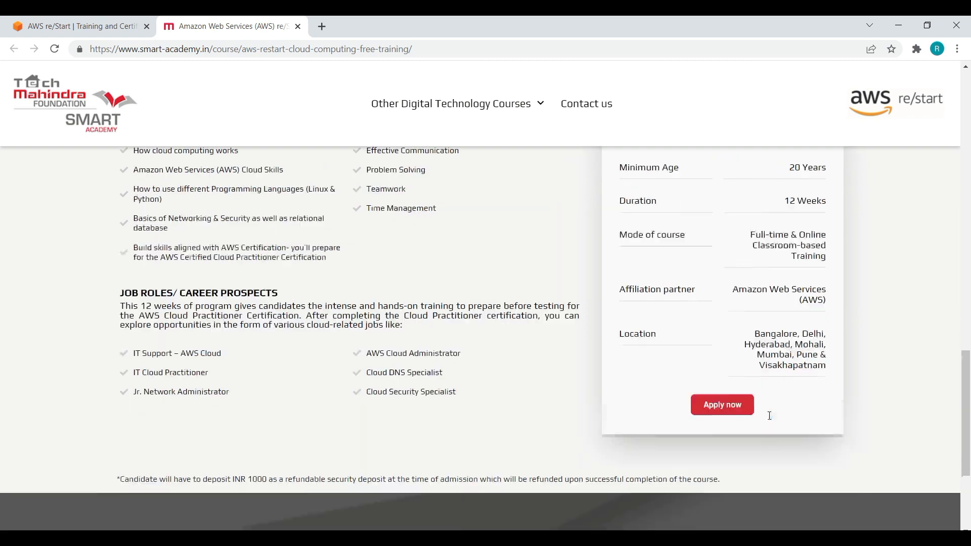